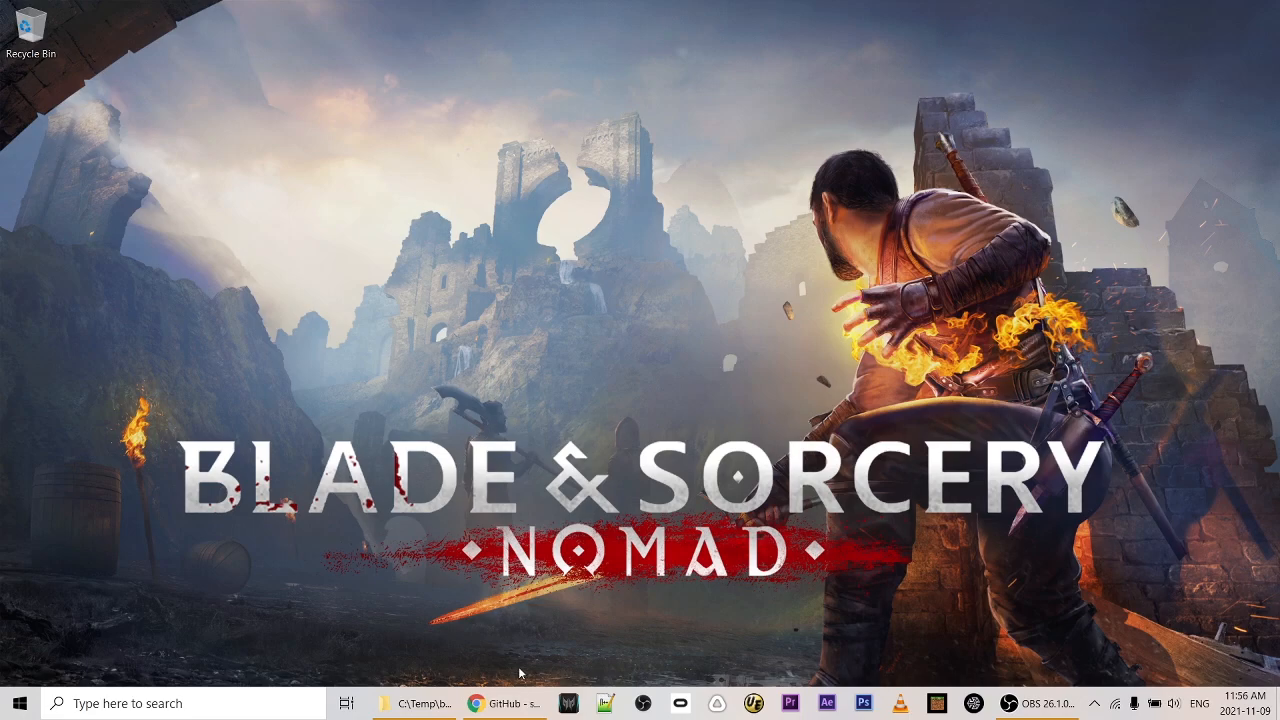
Bring the Chrome window with the substatica/bas-mod-merge repository forward.
left_click(508, 704)
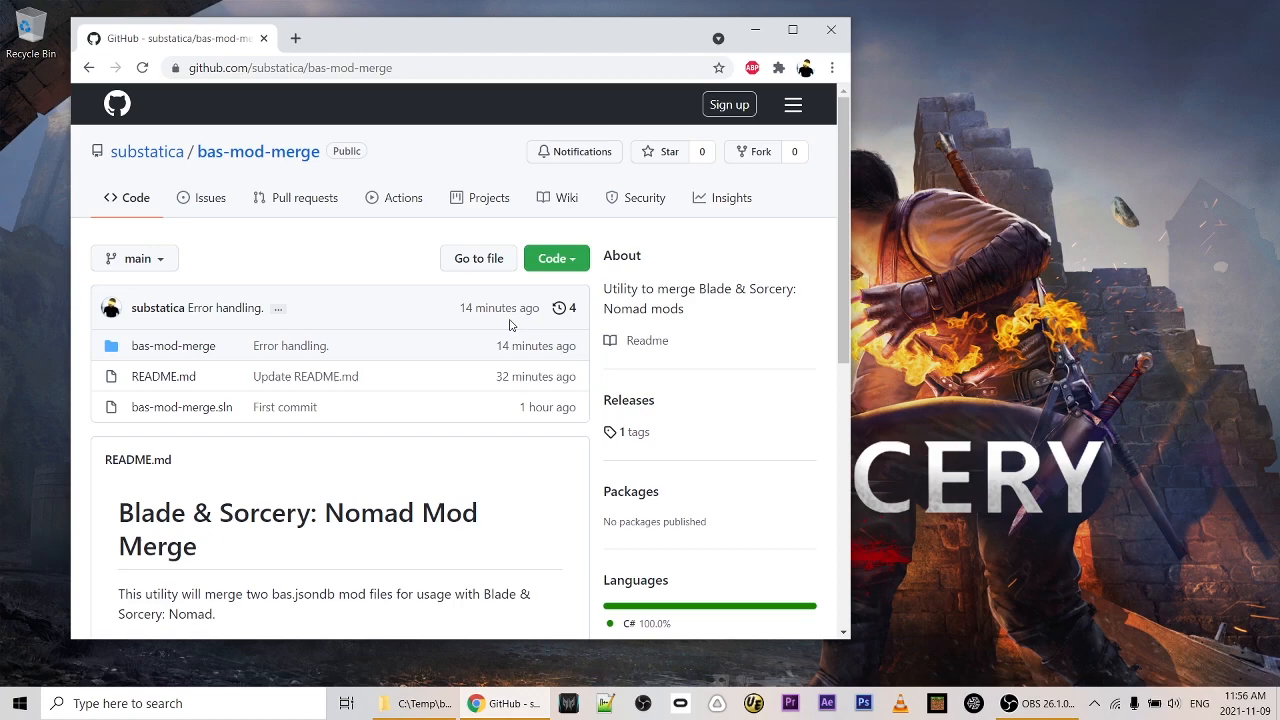
mouse_move(624, 412)
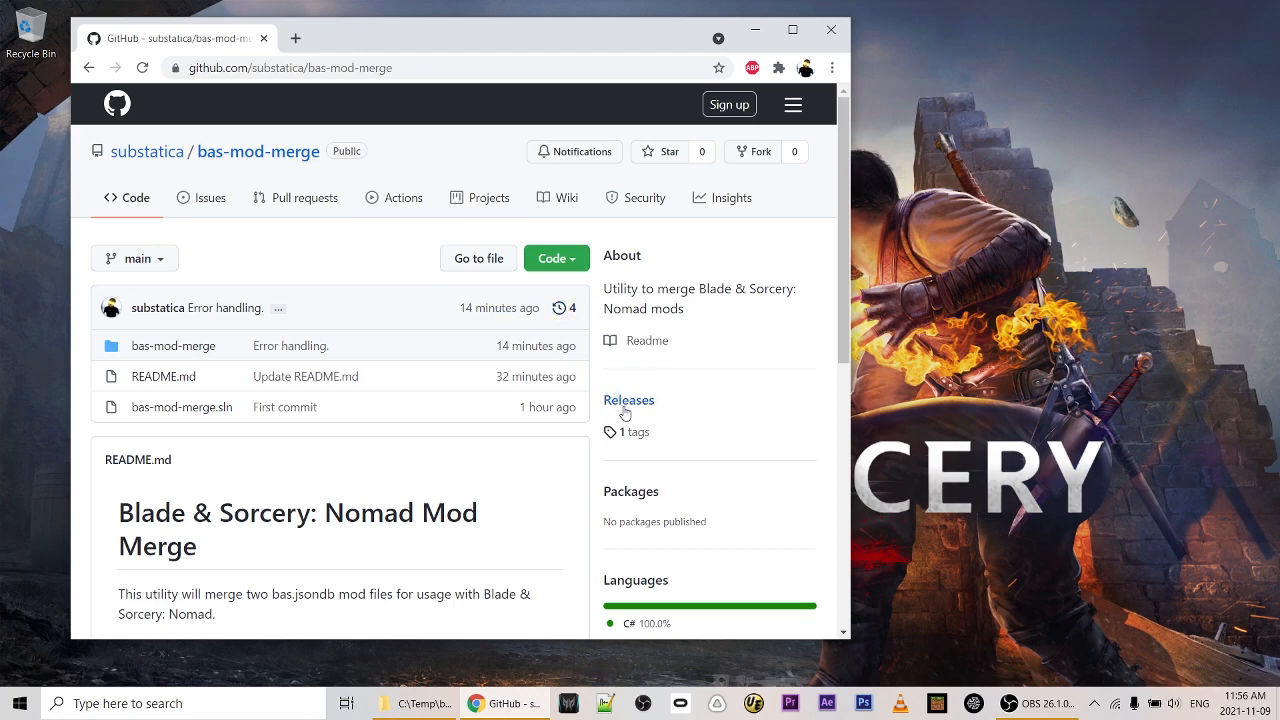
mouse_move(624, 412)
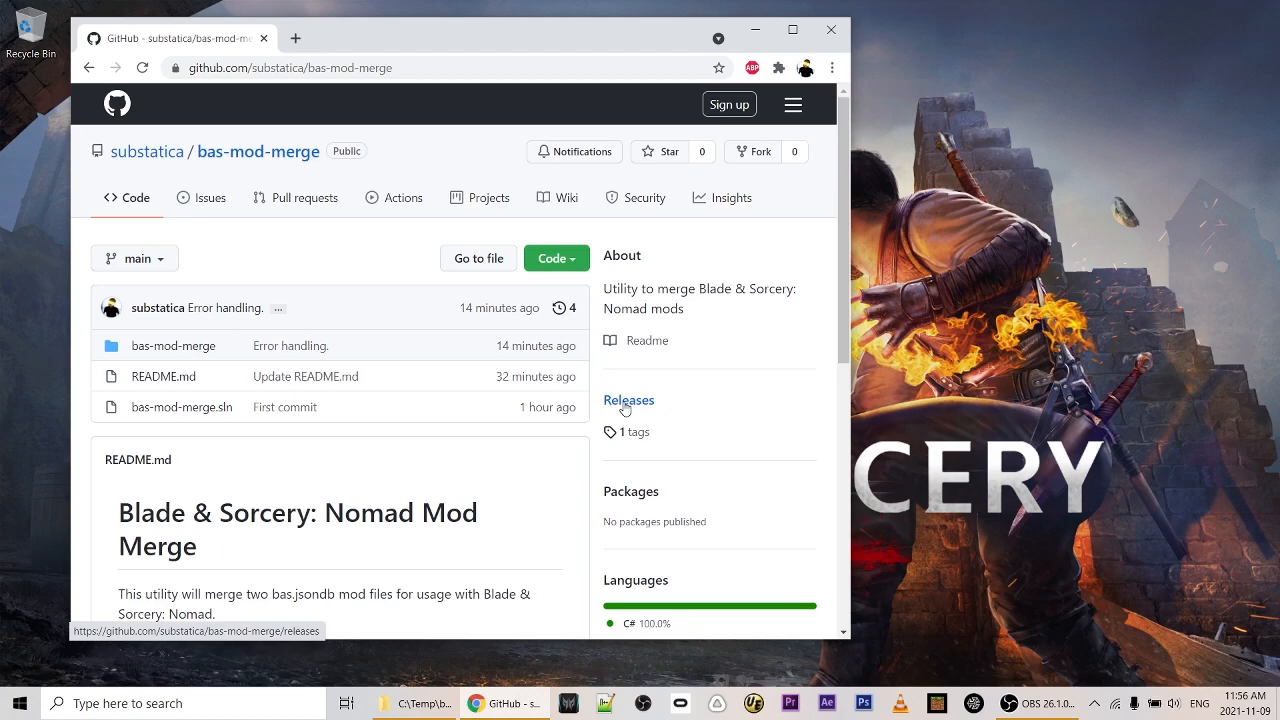
Show the v1.0.0-beta release assets with bas-mod-merge-v1.0.0-beta.zip, then return to the download folder.
left_click(628, 400)
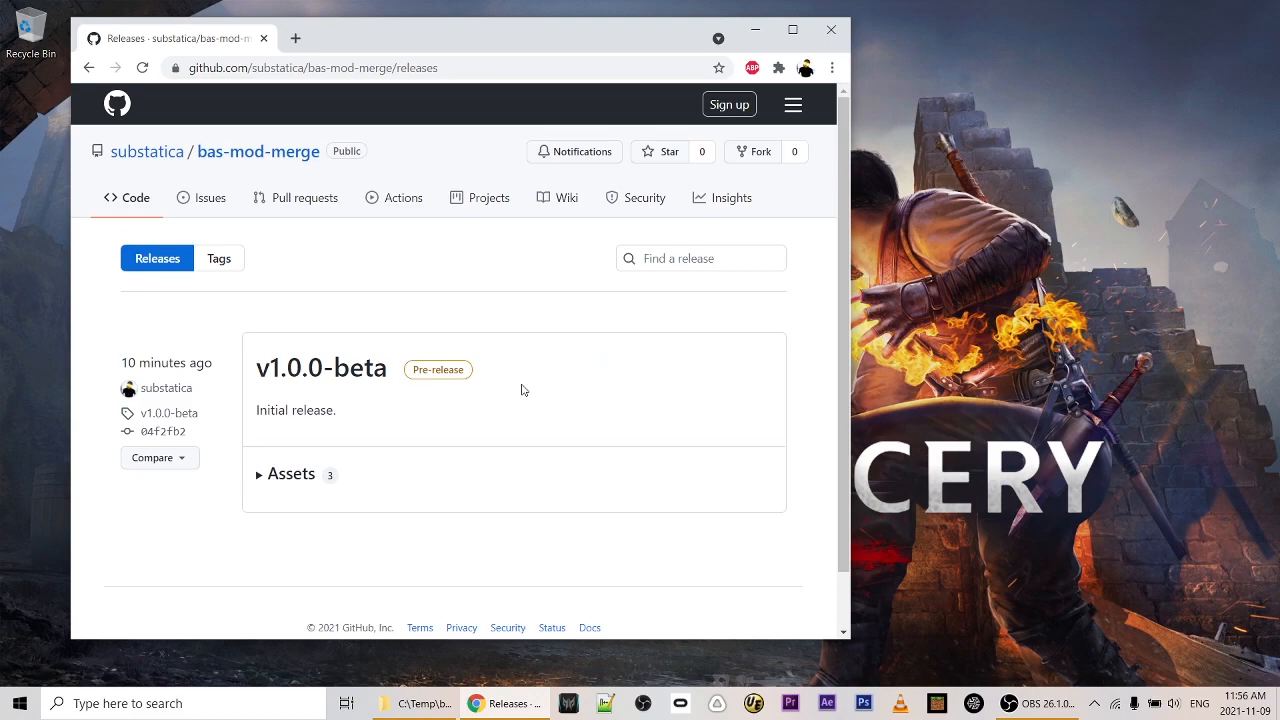
mouse_move(260, 476)
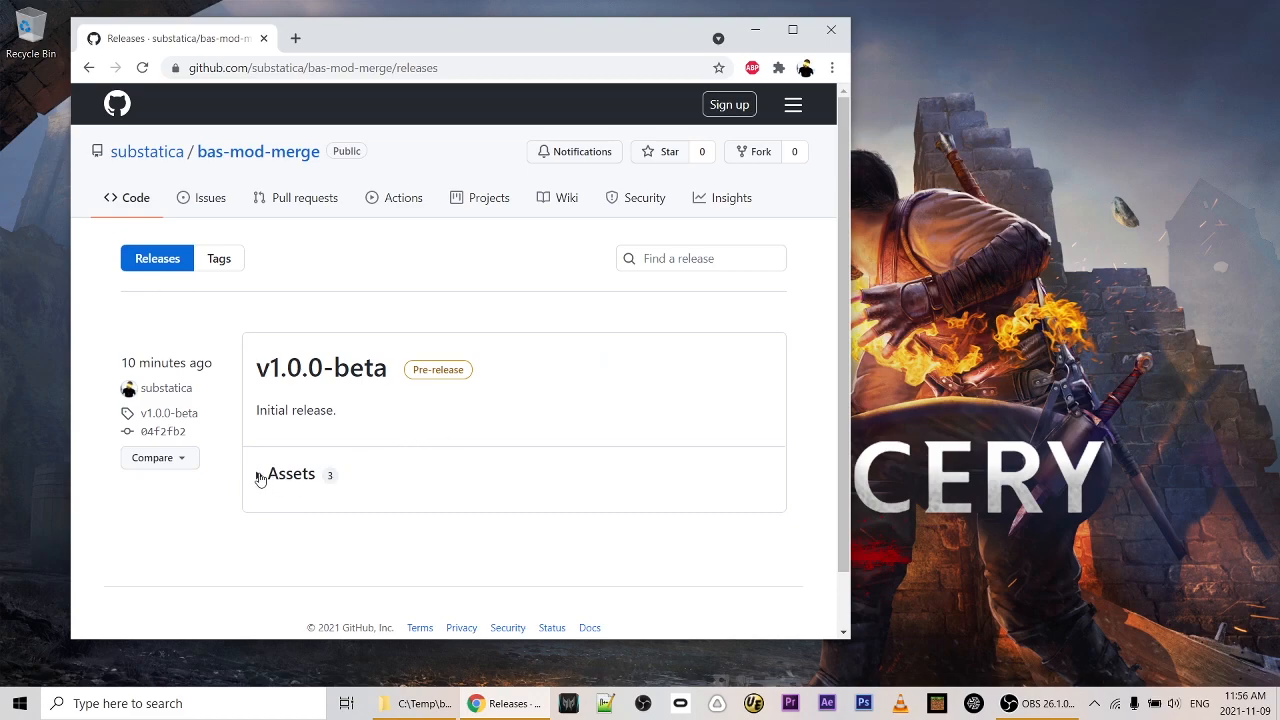
left_click(288, 472)
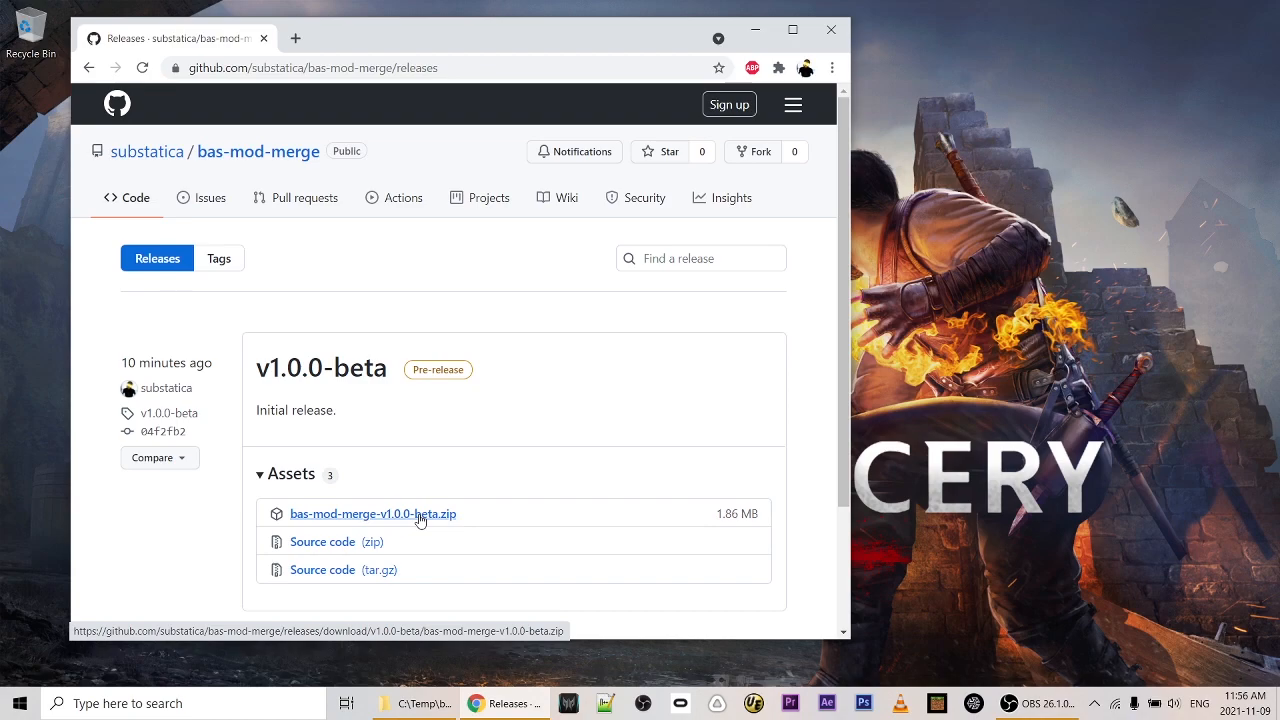
mouse_move(536, 488)
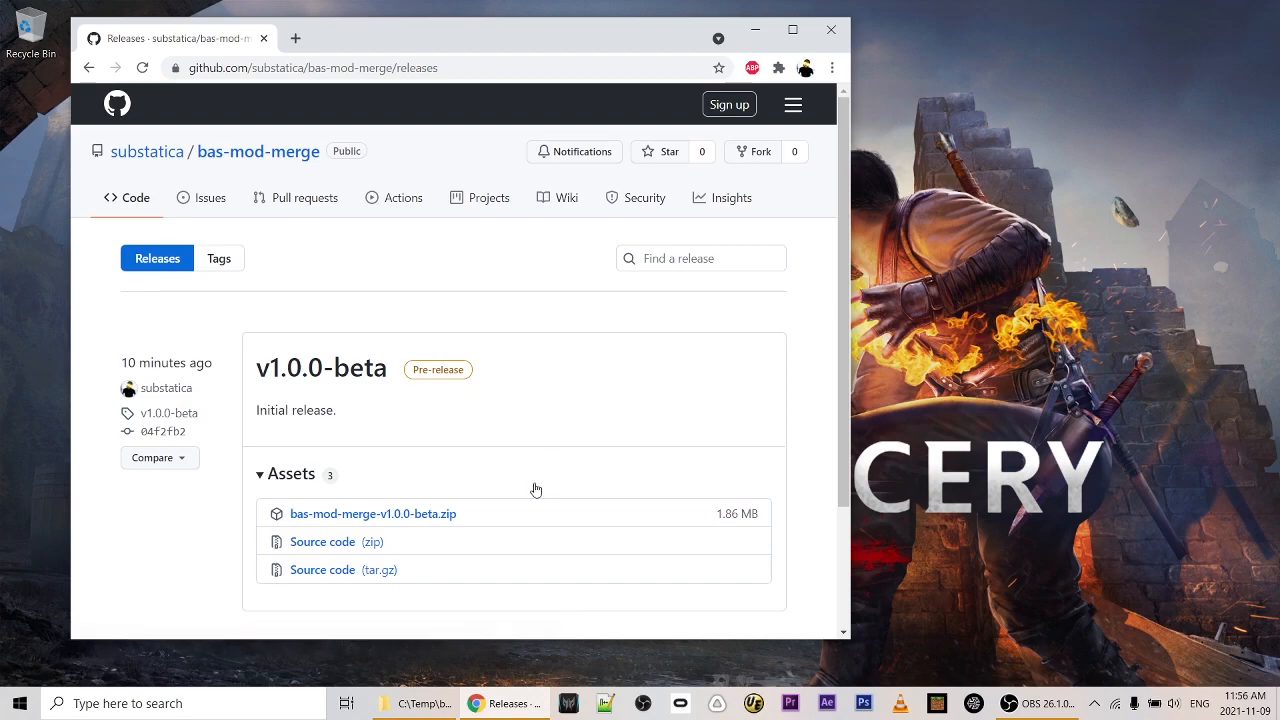
left_click(408, 704)
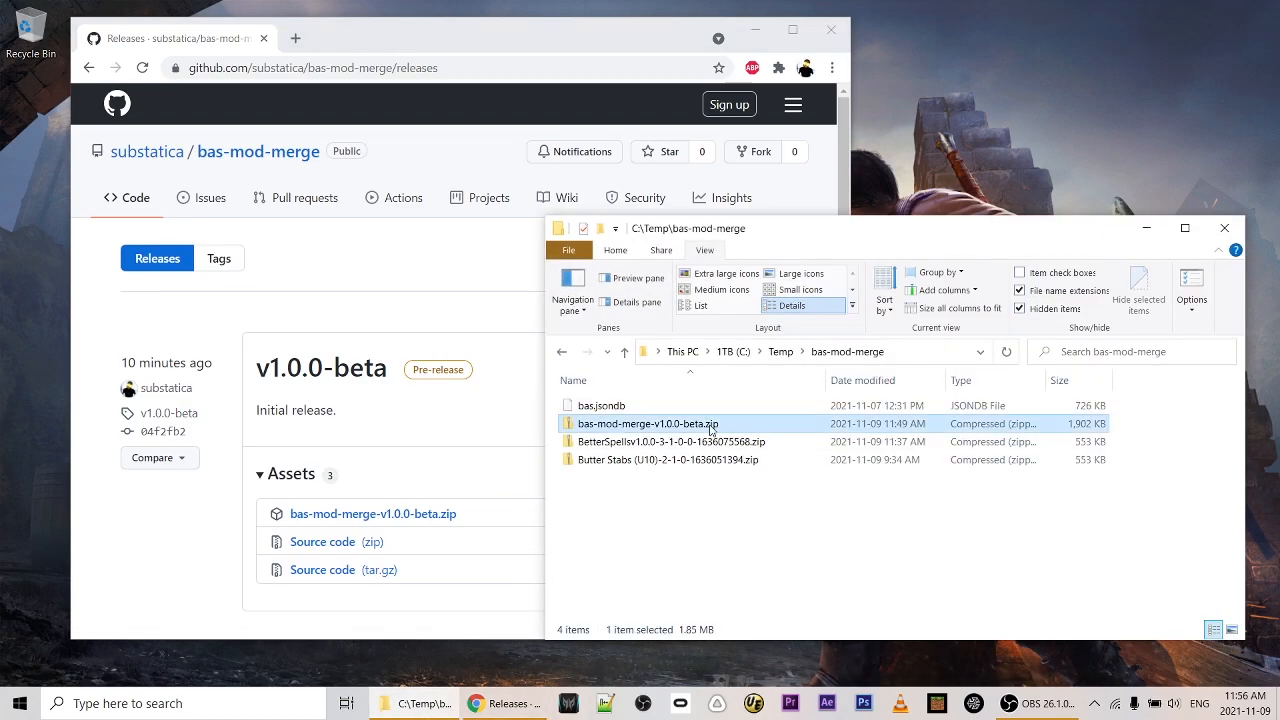
Check the BetterSpells and Butter Stabs zips, then bring up 7-Zip extraction for the bas-mod-merge beta zip.
left_click(600, 404)
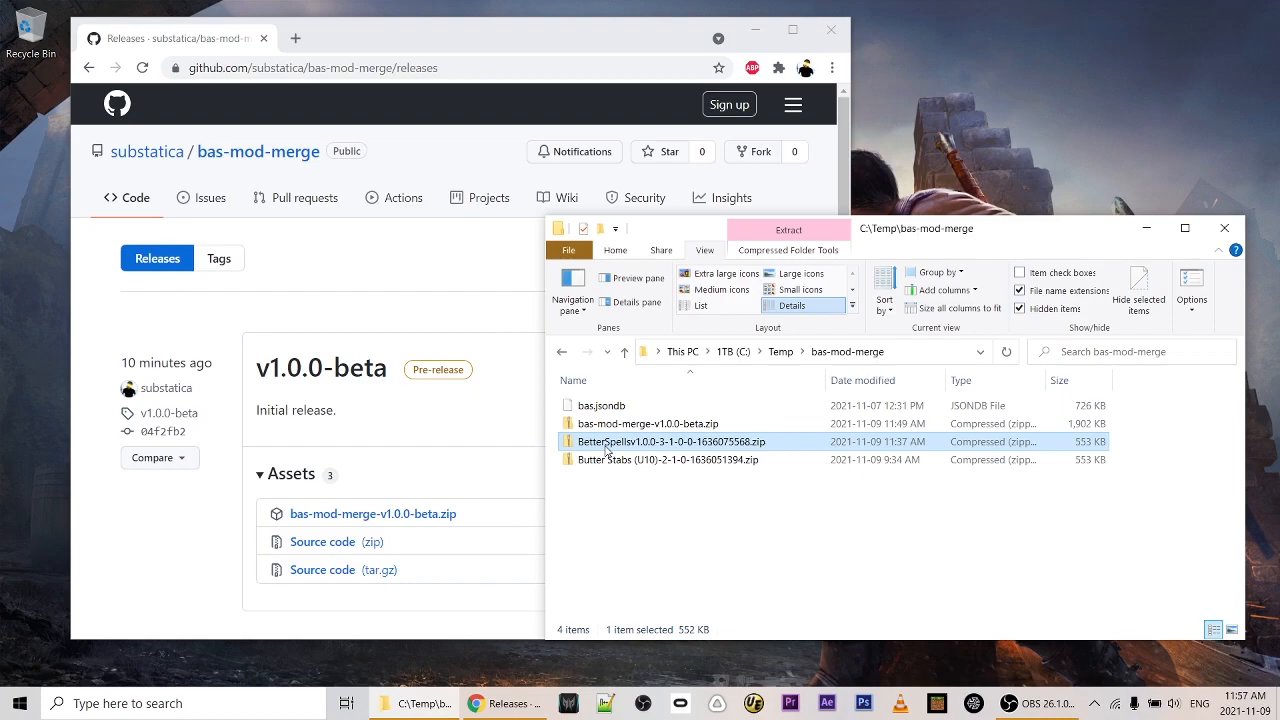
left_click(692, 458)
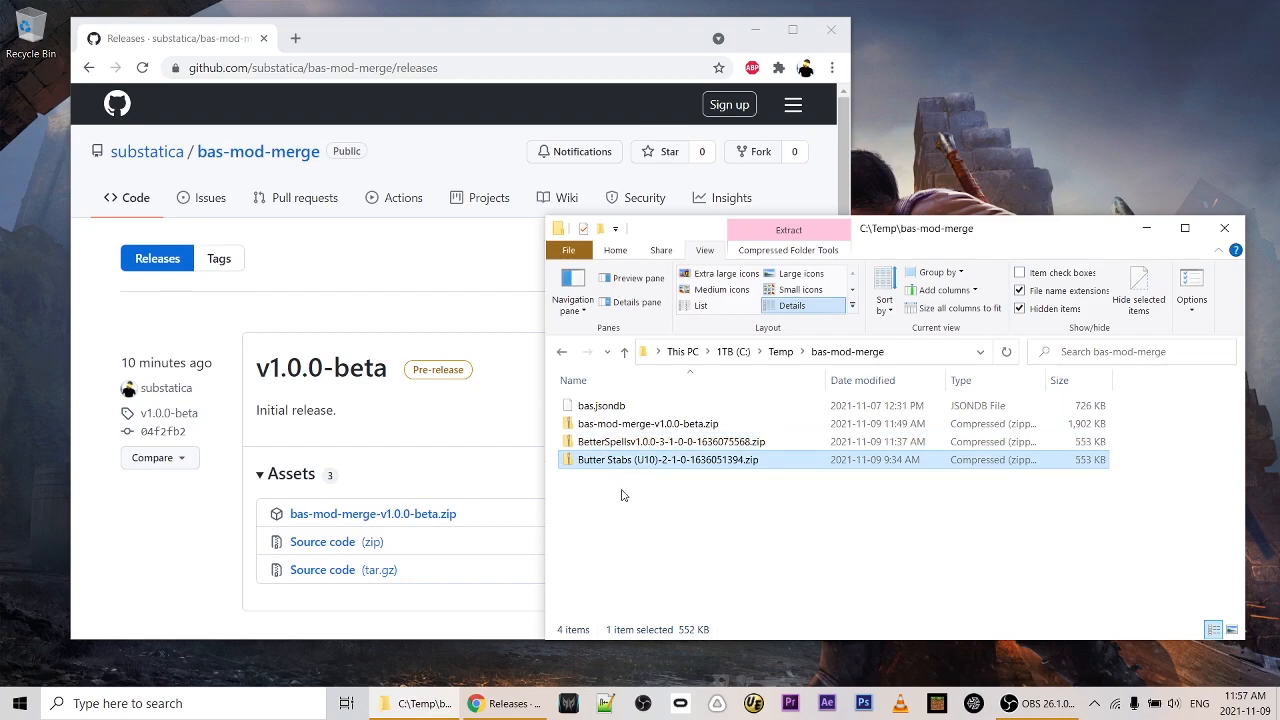
left_click(648, 424)
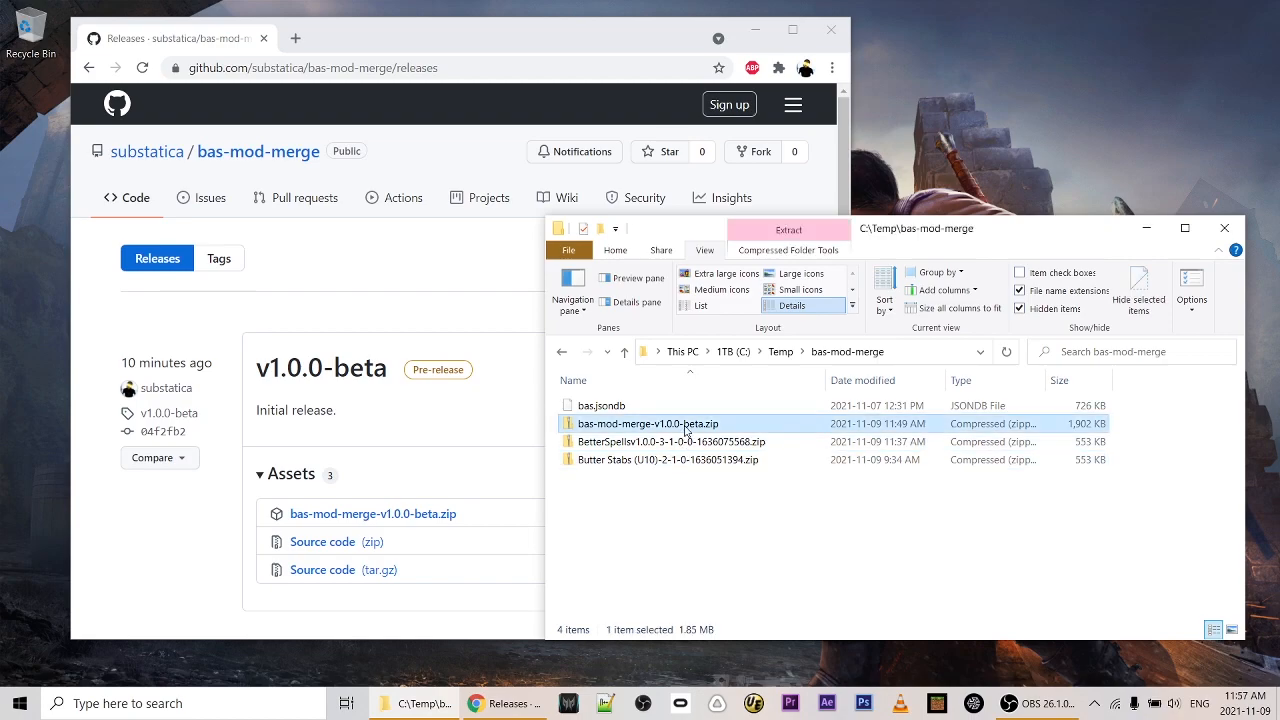
right_click(648, 424)
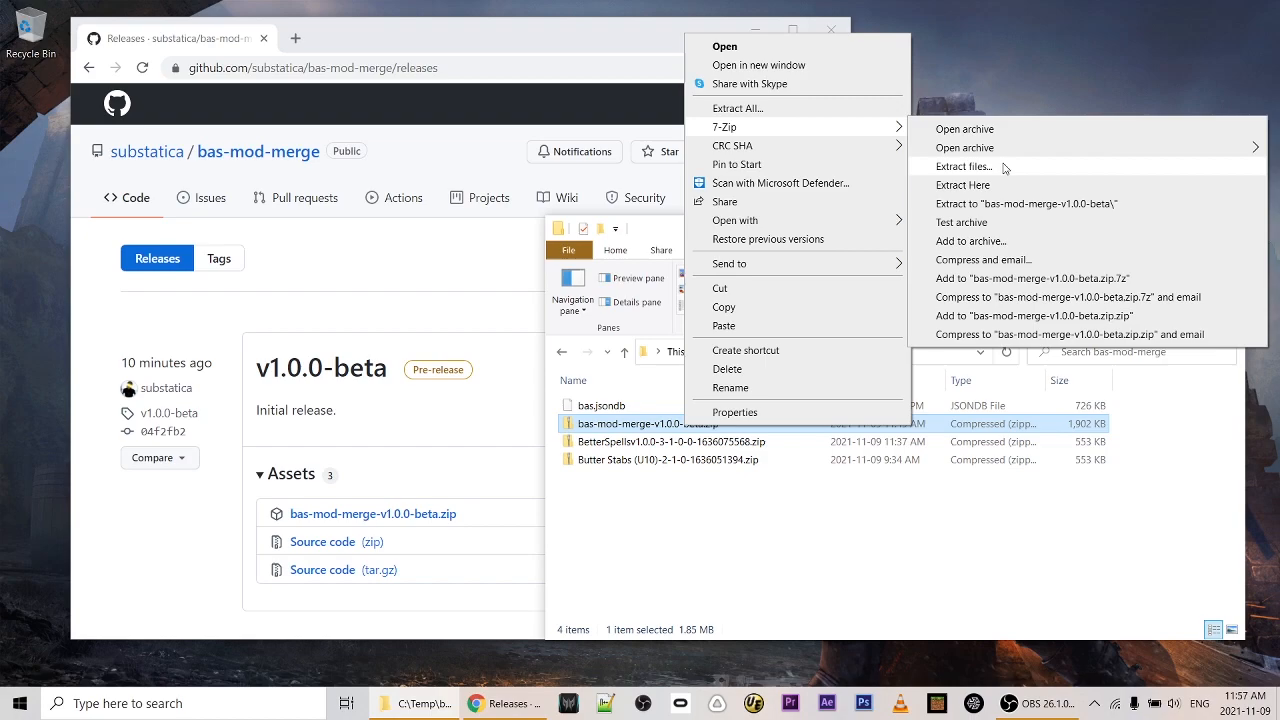
mouse_move(1014, 206)
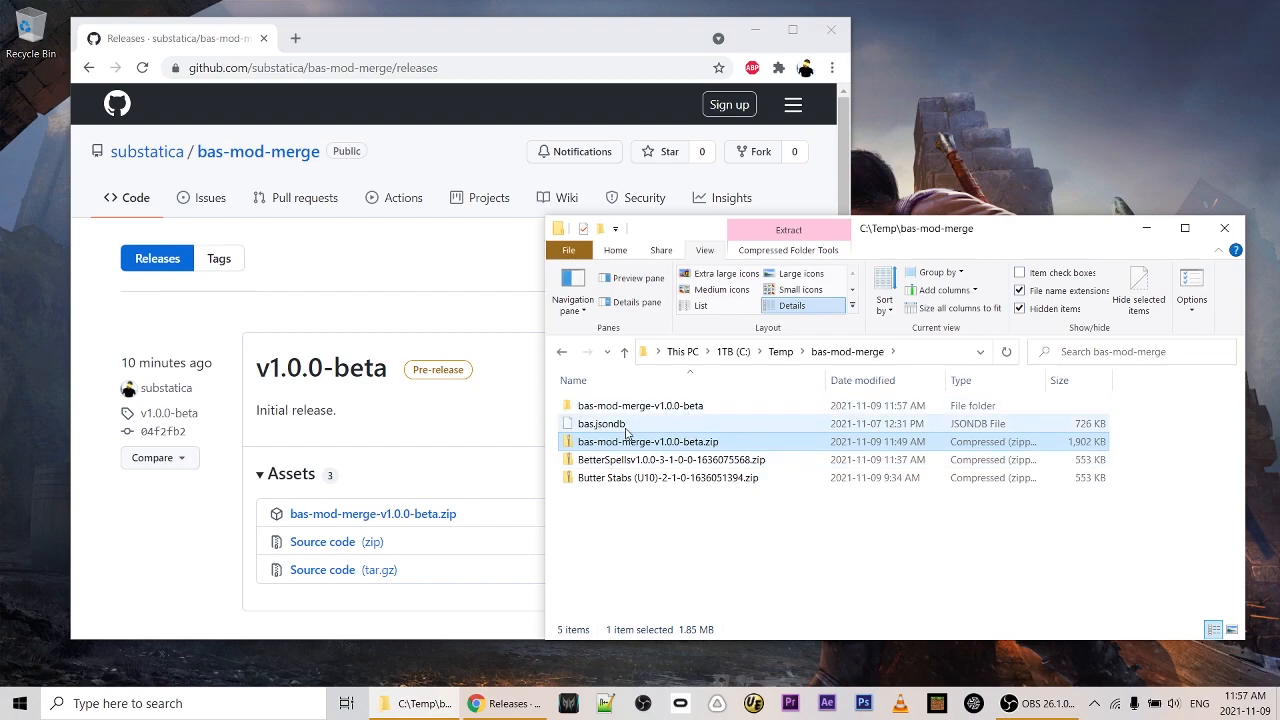
mouse_move(624, 432)
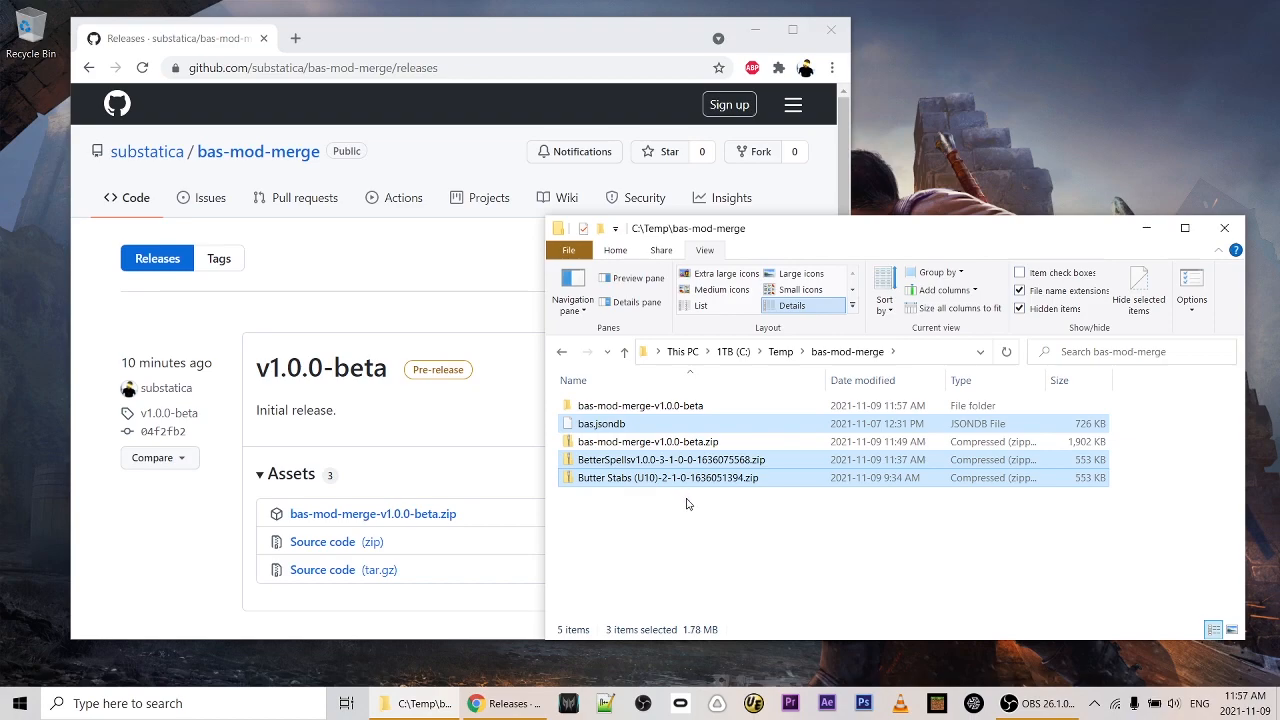
Enter the extracted bas-mod-merge-v1.0.0-beta folder and launch Windows PowerShell there.
double_click(640, 404)
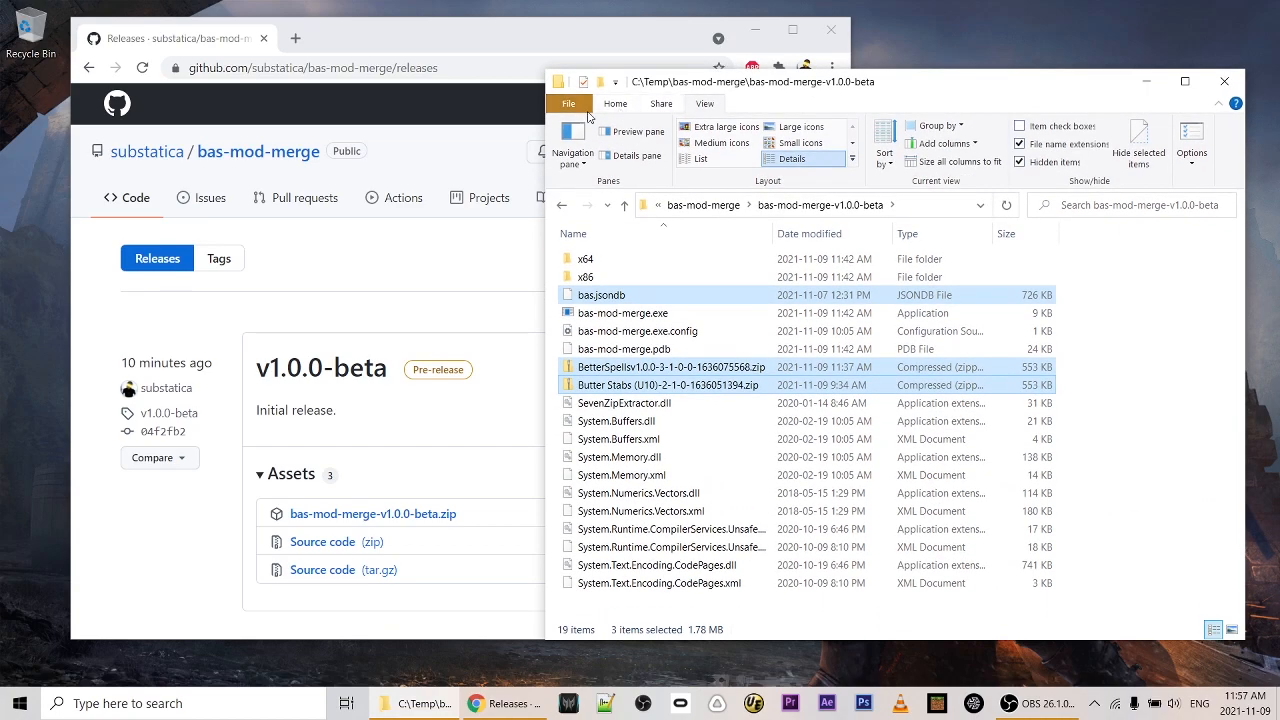
left_click(568, 104)
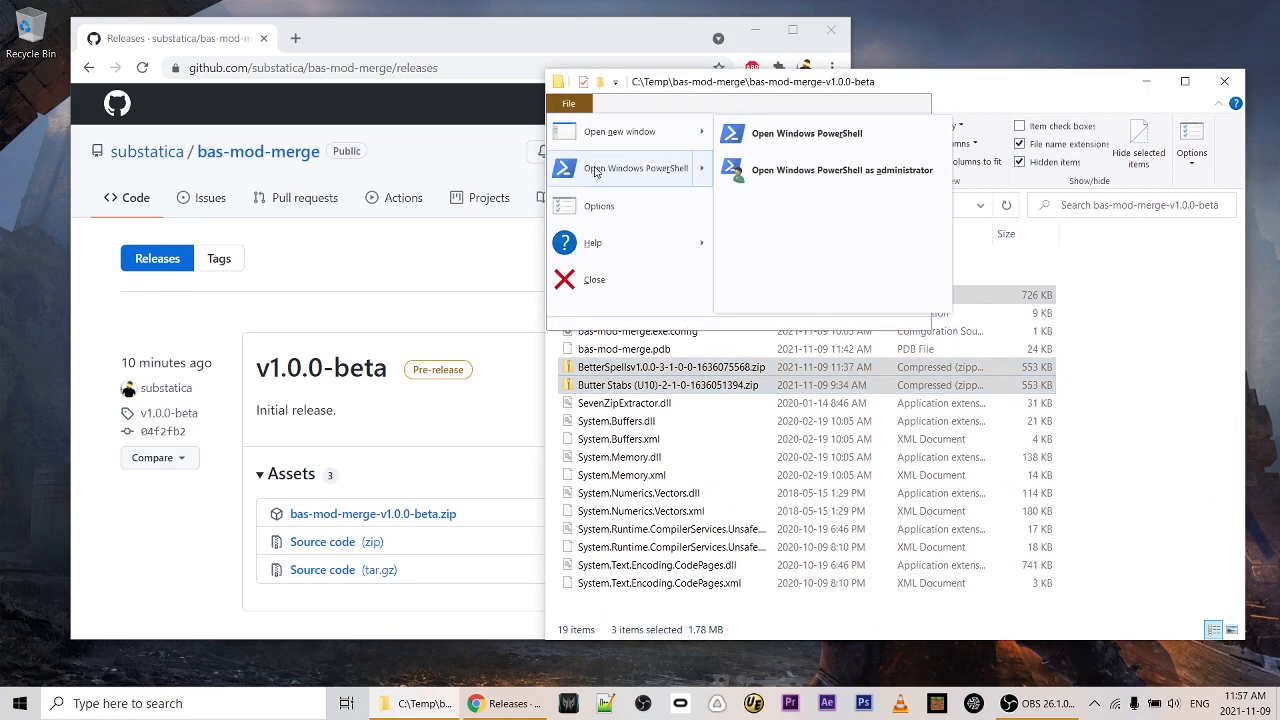
mouse_move(804, 132)
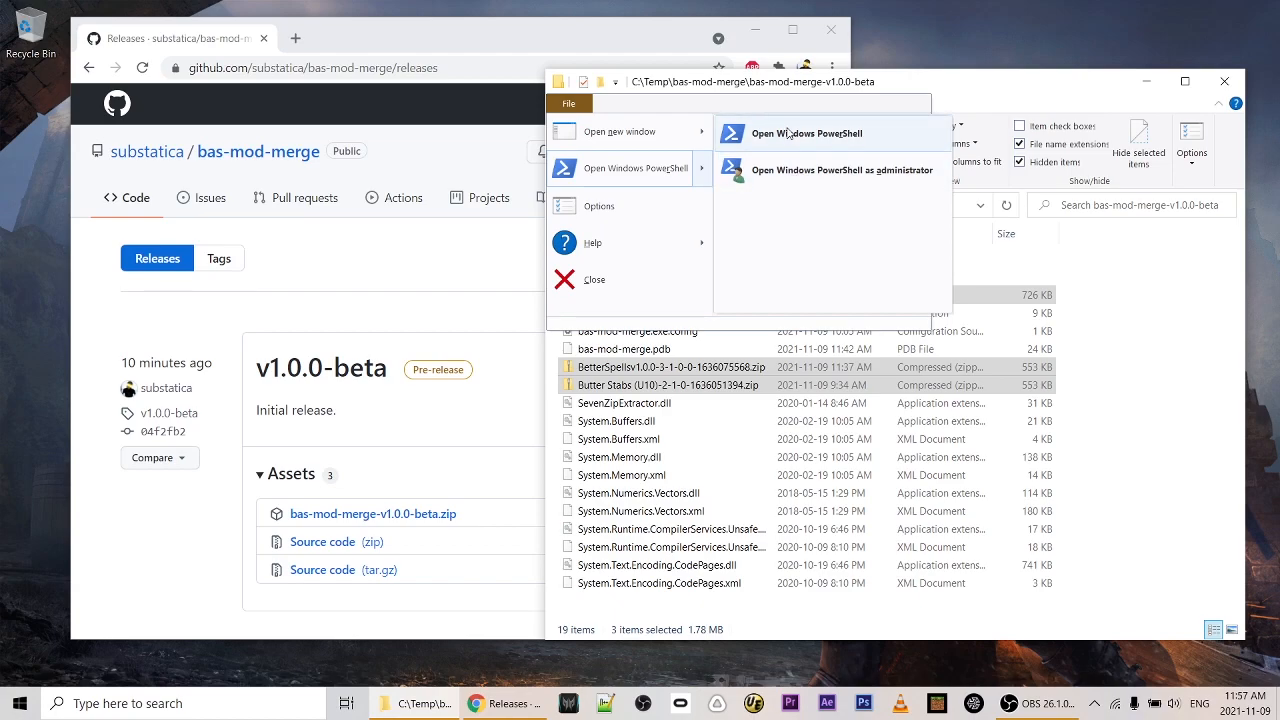
left_click(808, 132)
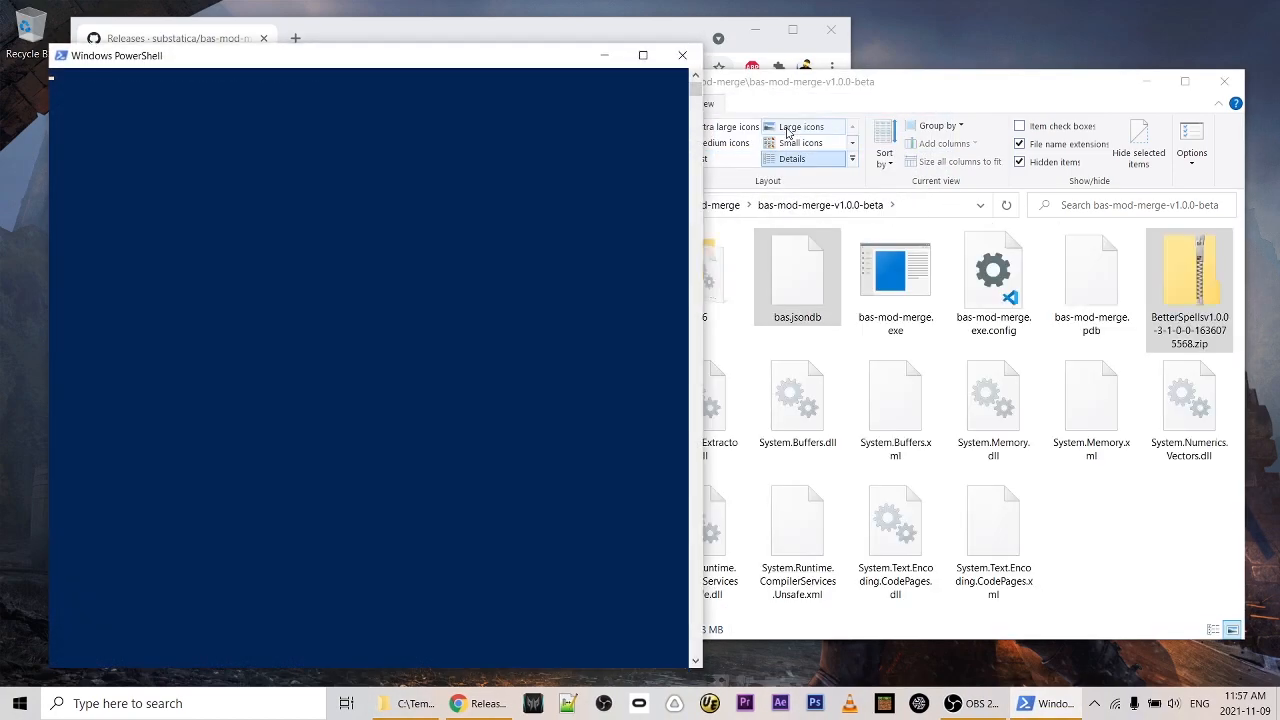
Compose .\bas-mod-merge.exe .\bas.jsondb with the Butter Stabs (U10) and BetterSpellsv1.0.0 zip paths.
left_click(792, 158)
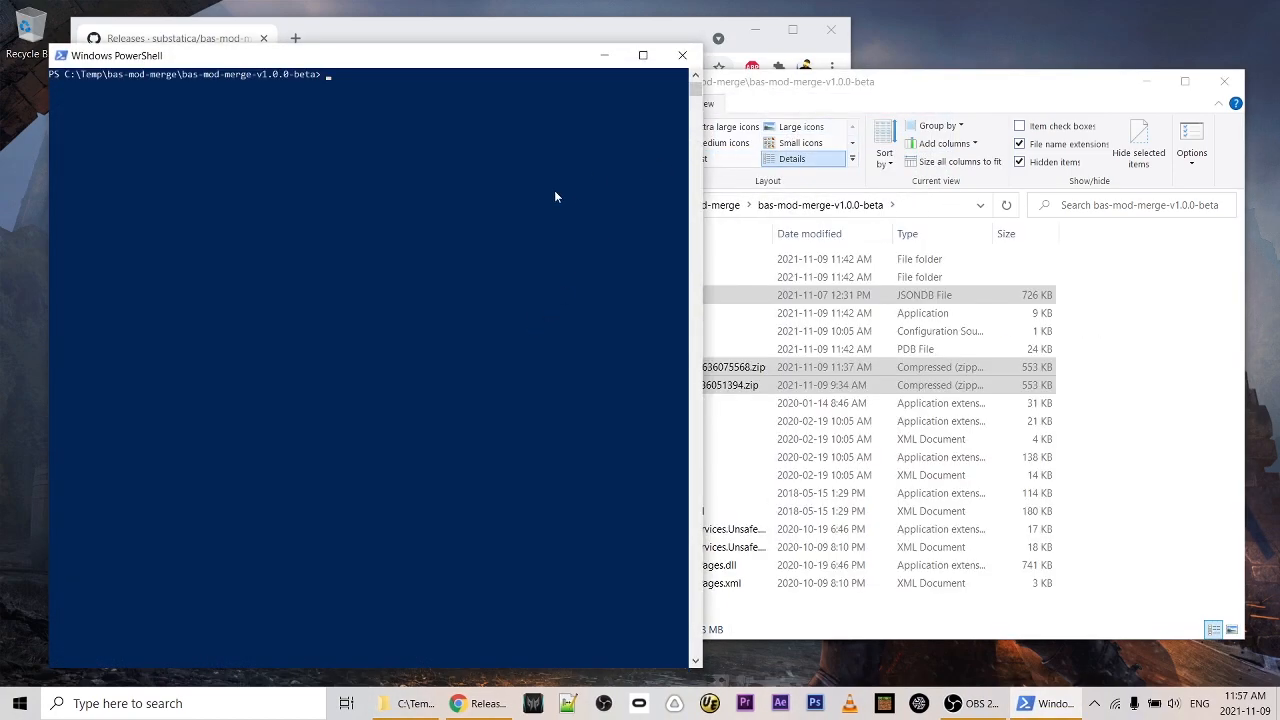
type("./")
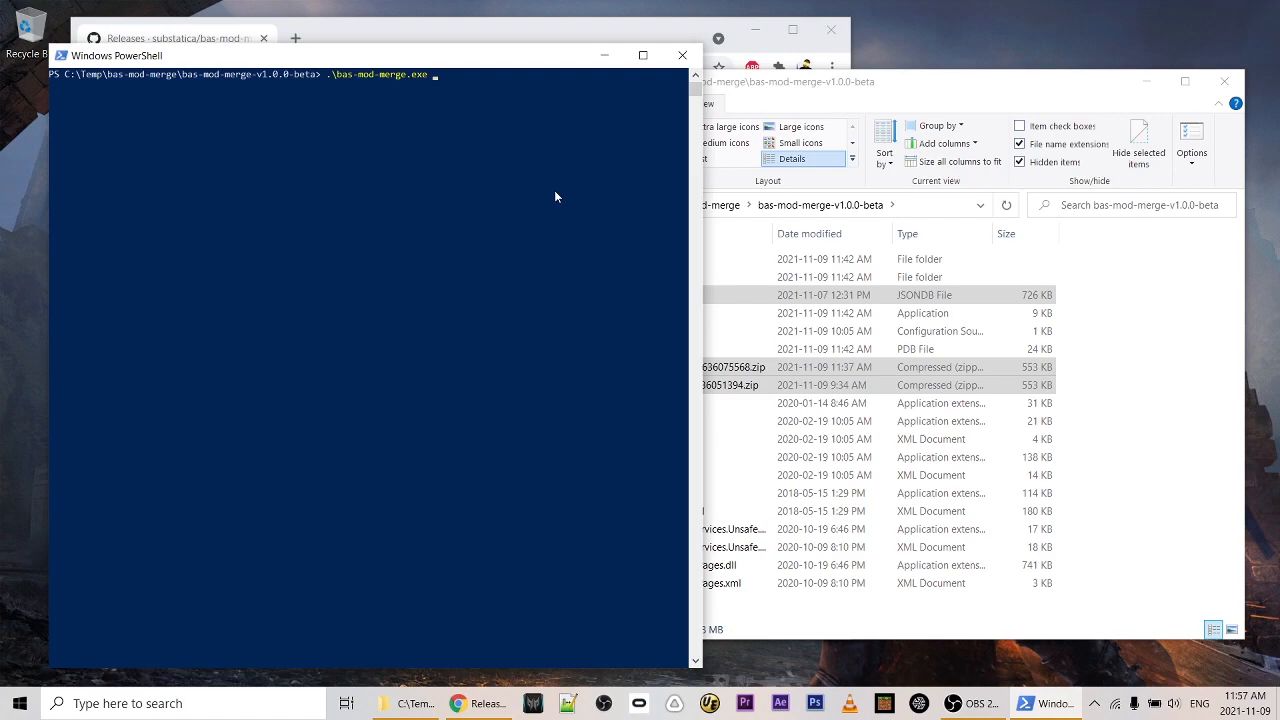
type("bas.jsondb")
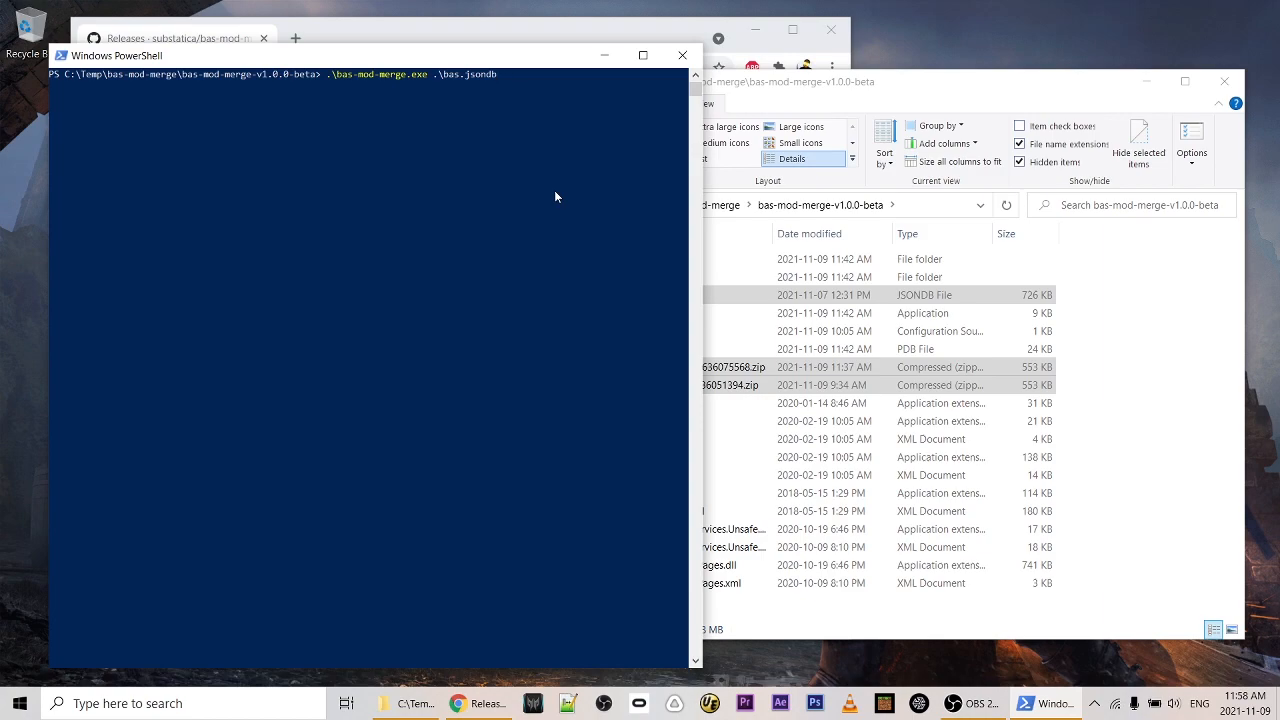
type("'.\\Butter Stabs (U10)-2-1-0-1636051394.zip'")
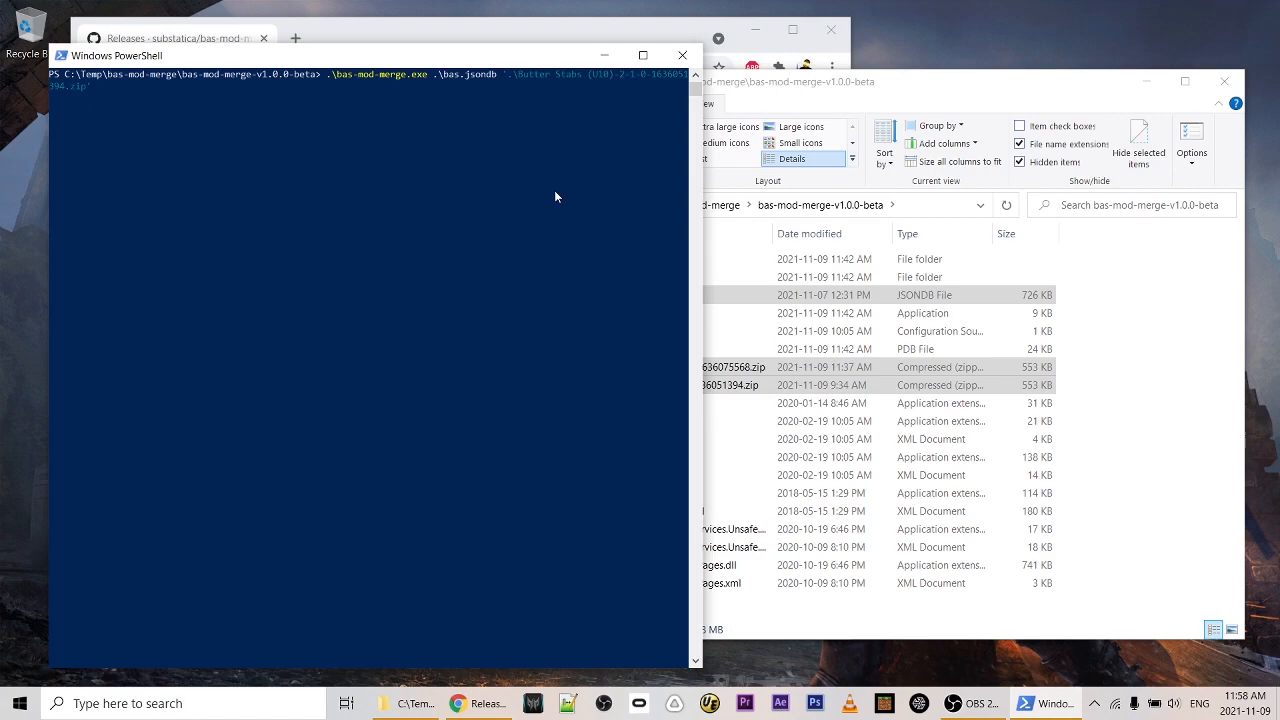
type("be")
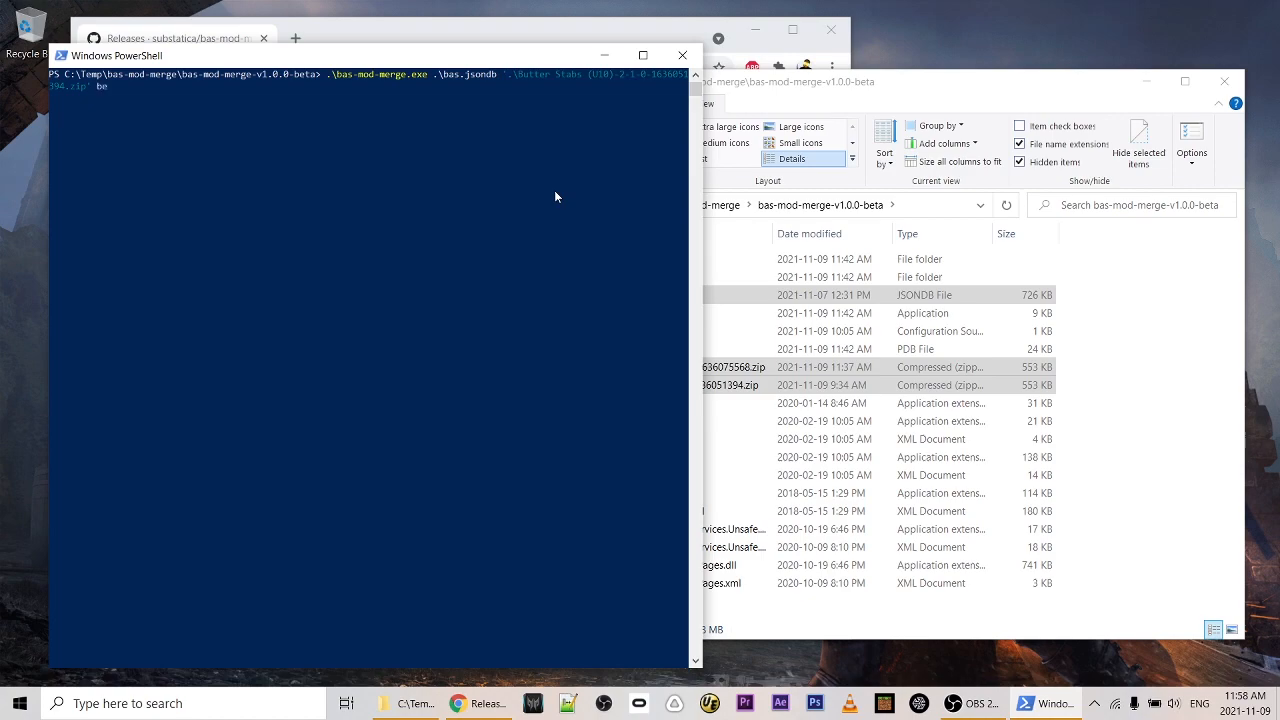
type(".\\BetterSpellsv1.0.0-3-1-0-0-1636075568.zip")
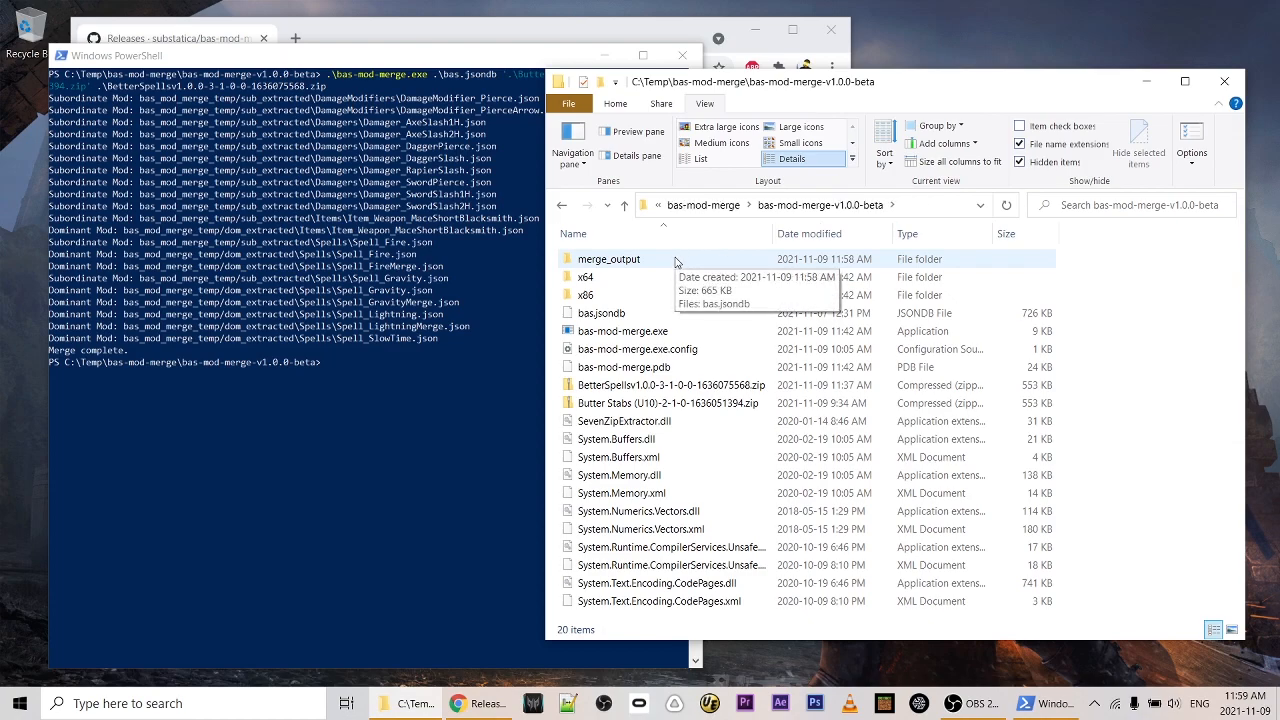
Enter merge_output to see the single merged bas.jsondb (666 KB).
double_click(608, 258)
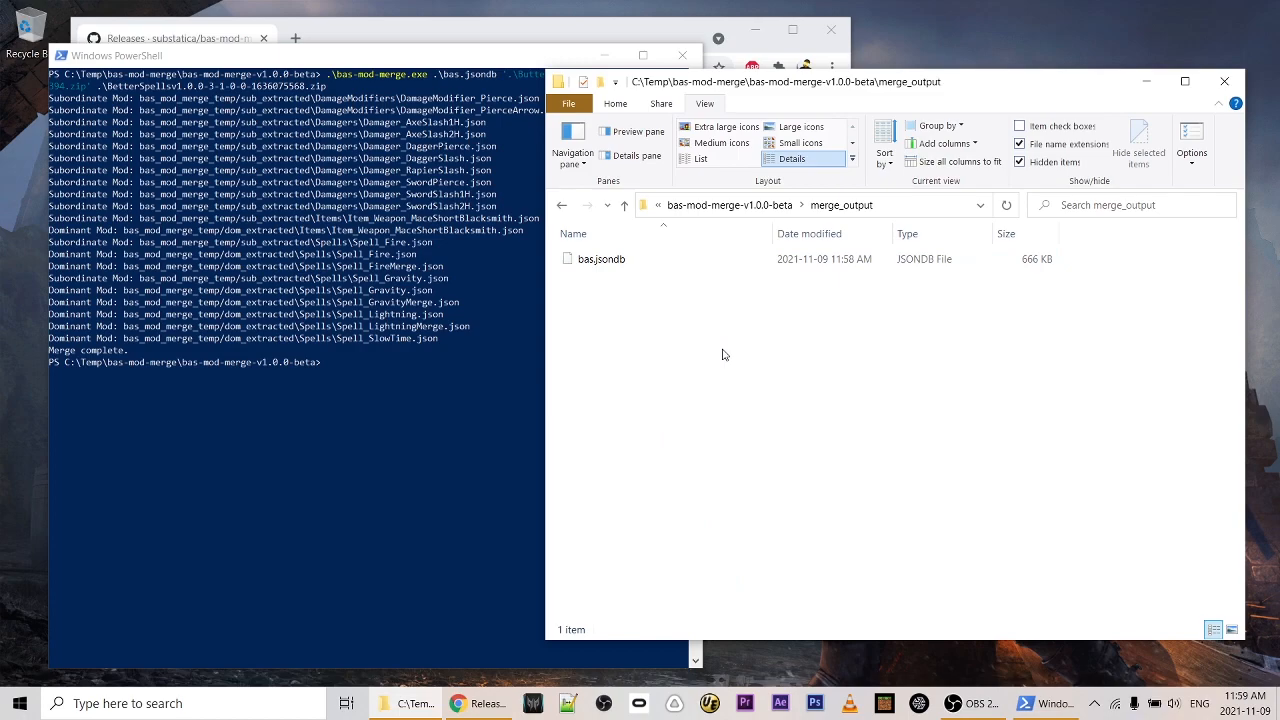